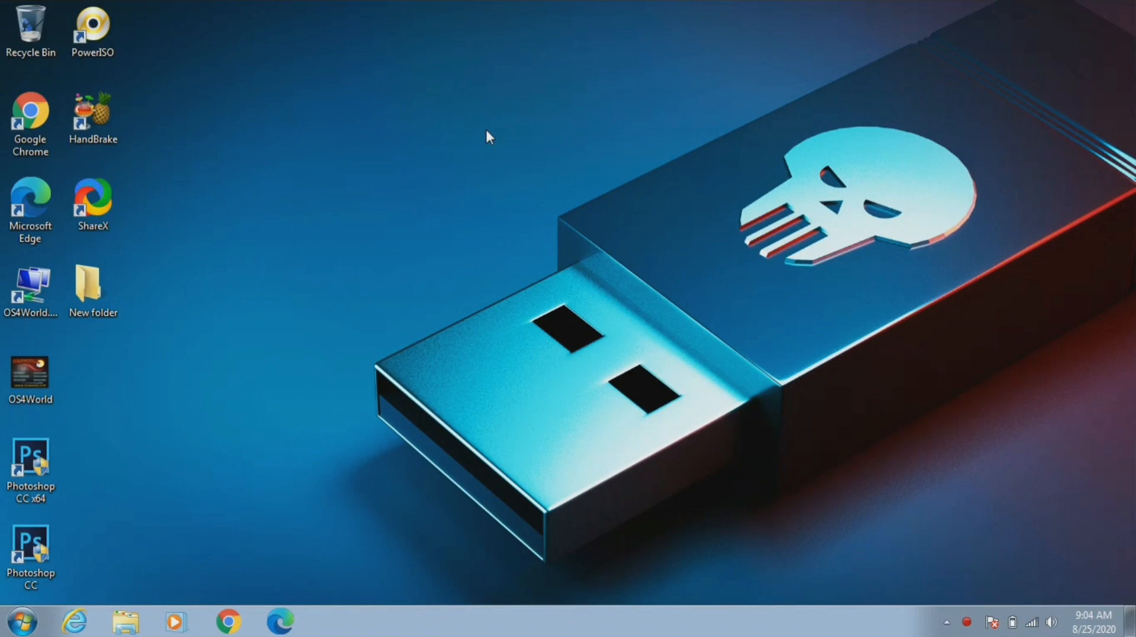
Check Removable Disk (E:) properties, showing only 2.72 GB FAT32 capacity
{"action": "left_click", "coordinate": [125, 621]}
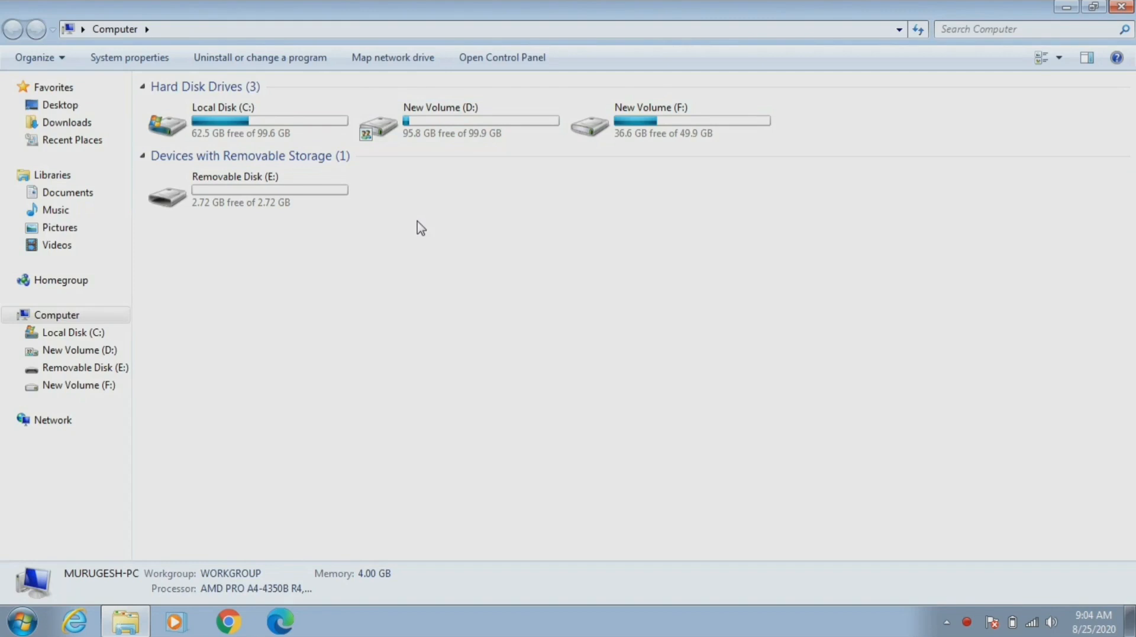
{"action": "left_click", "coordinate": [246, 190]}
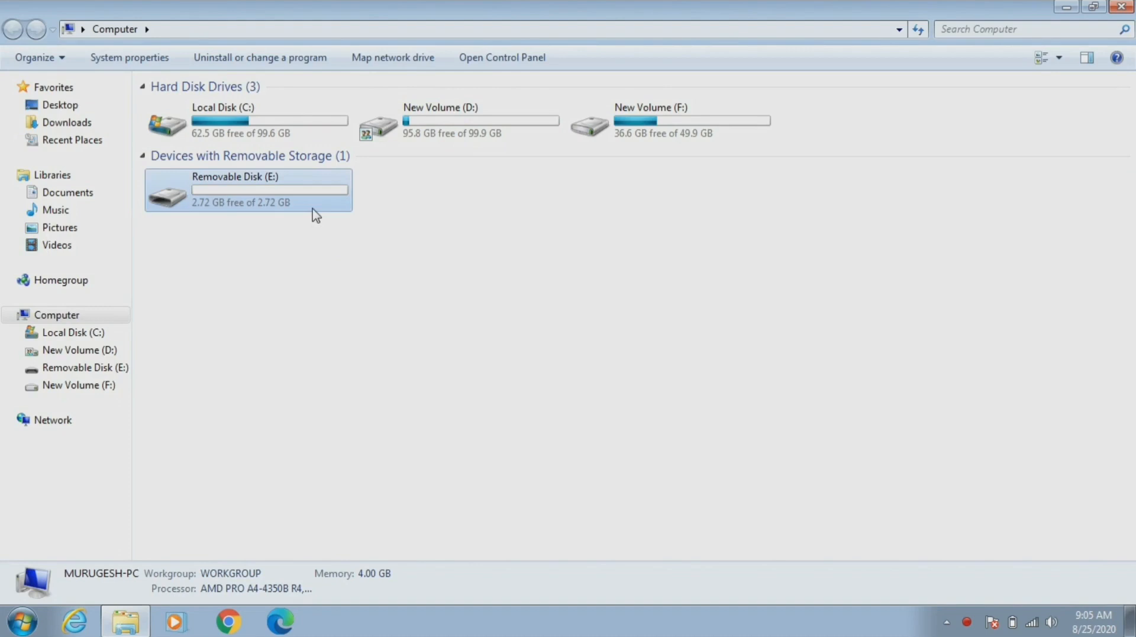
{"action": "right_click", "coordinate": [248, 191]}
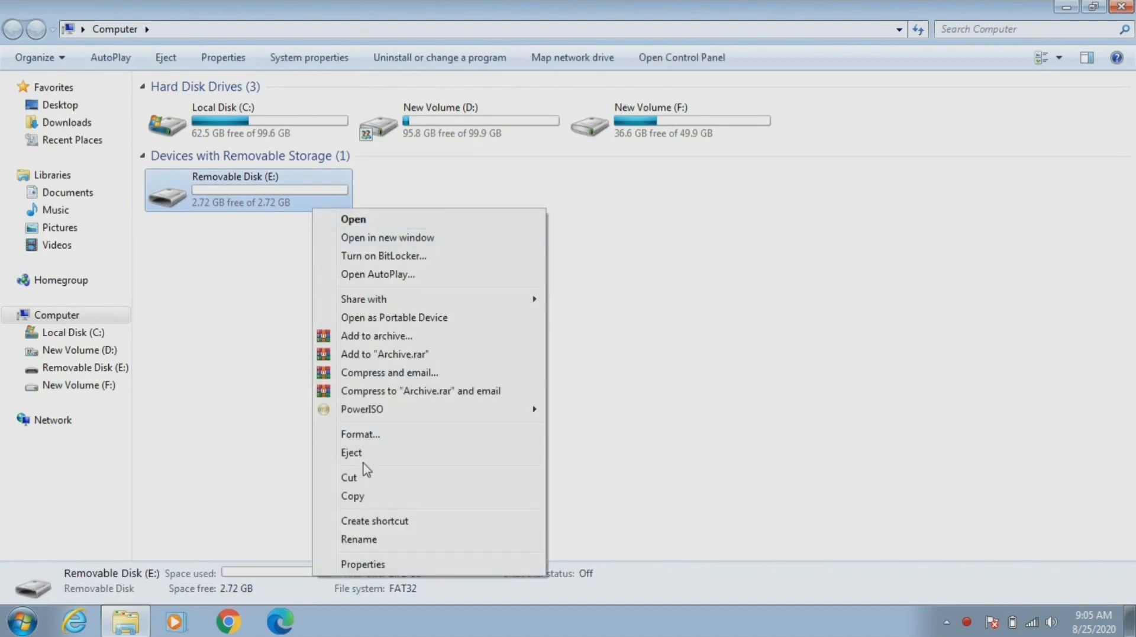
{"action": "left_click", "coordinate": [362, 563]}
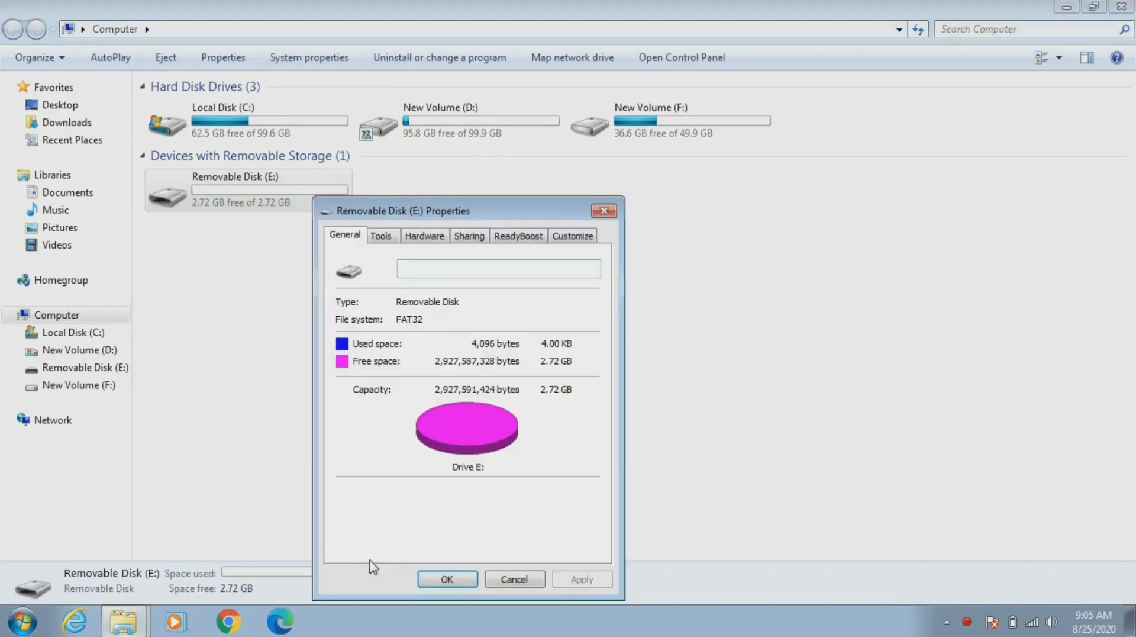
{"action": "left_click", "coordinate": [498, 268]}
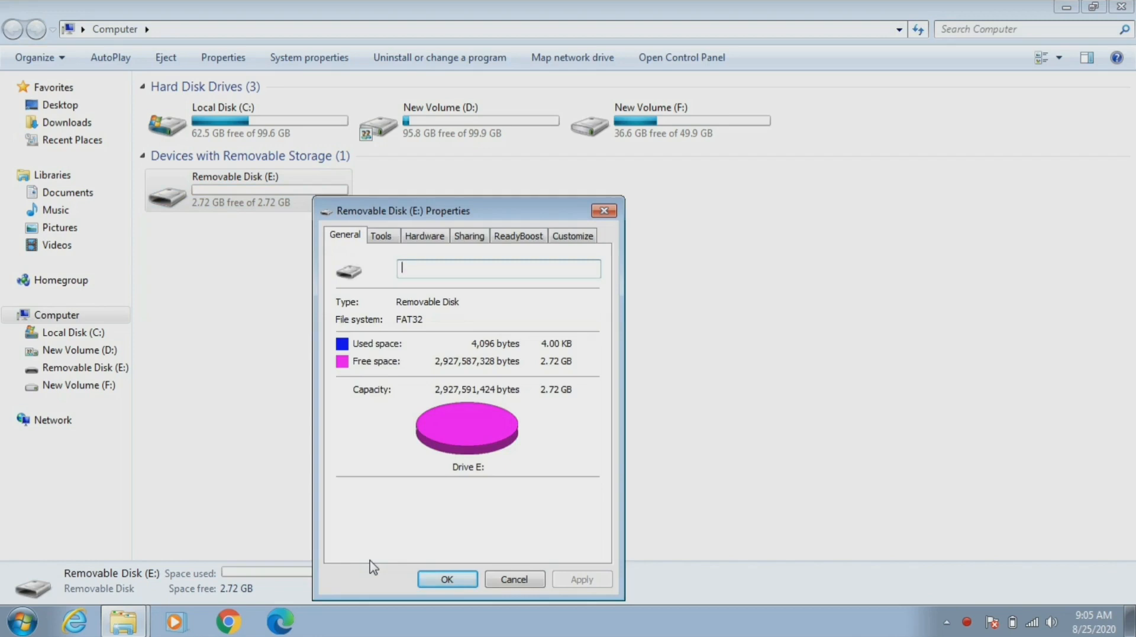
{"action": "mouse_move", "coordinate": [574, 374]}
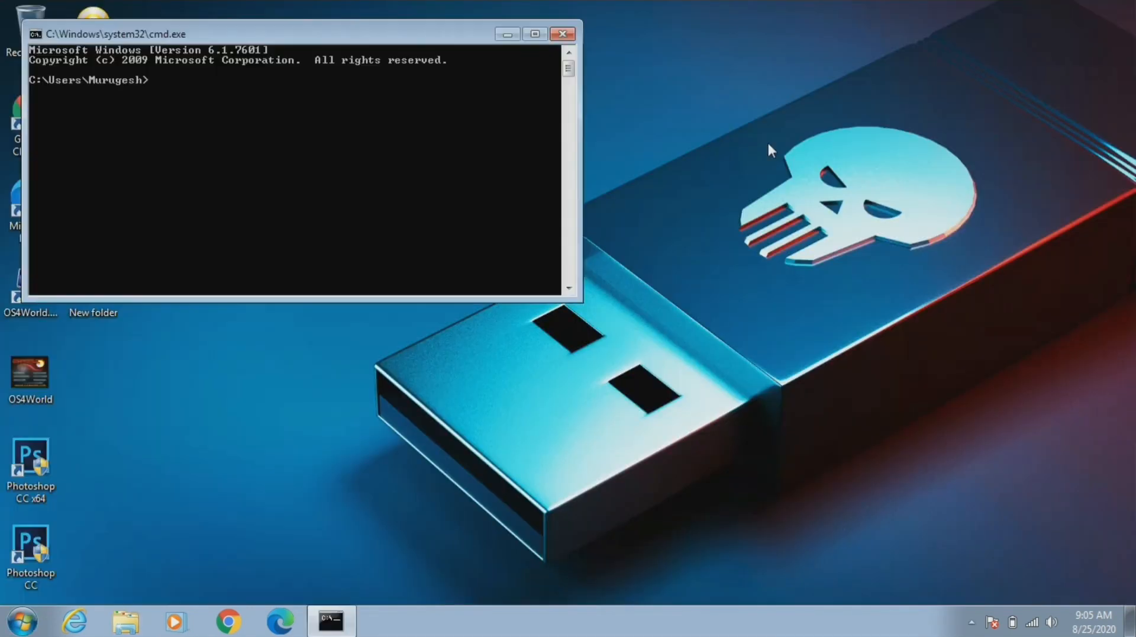
Launch diskmgmt to view Disk 1's 2.73 GB partition and unallocated space
{"action": "type", "text": "diskmgmt"}
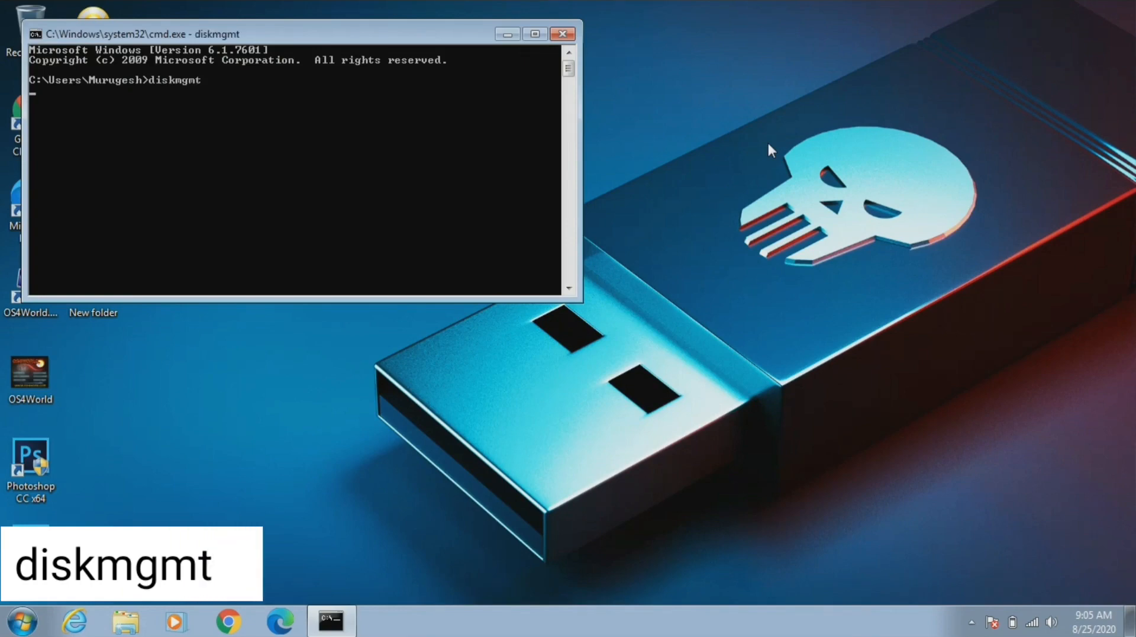
{"action": "key", "text": "Return"}
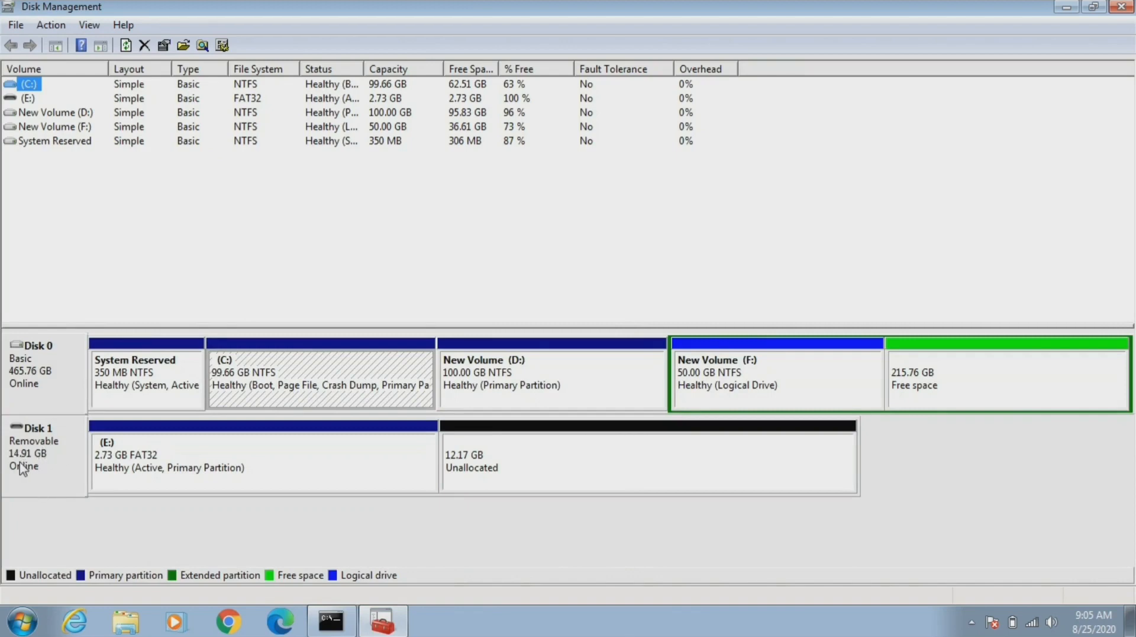
{"action": "mouse_move", "coordinate": [31, 468]}
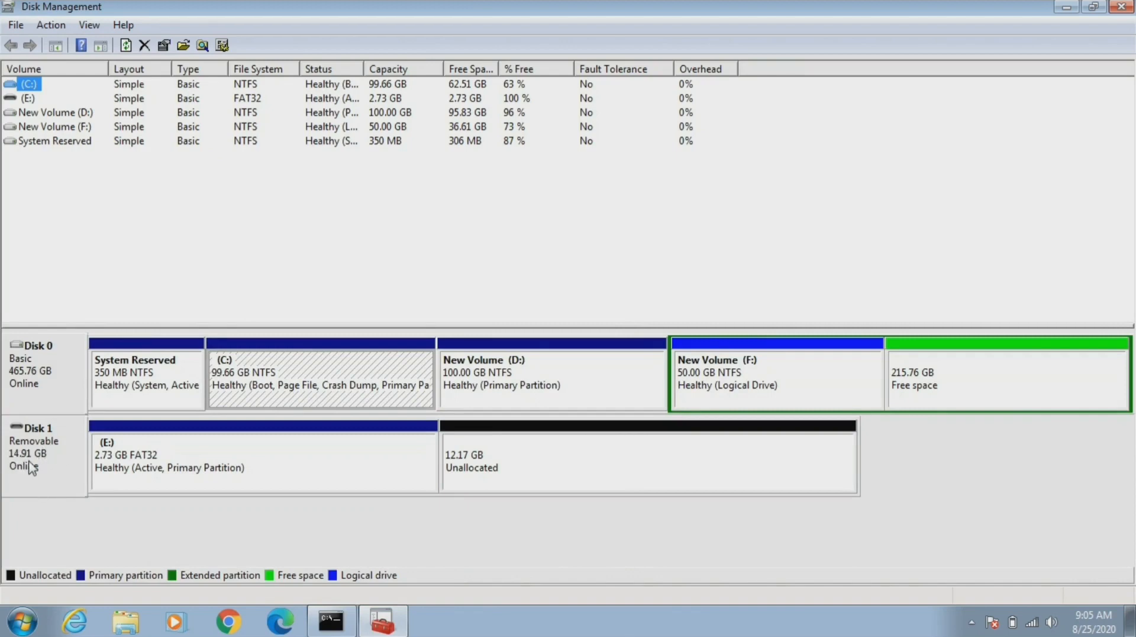
{"action": "mouse_move", "coordinate": [142, 492]}
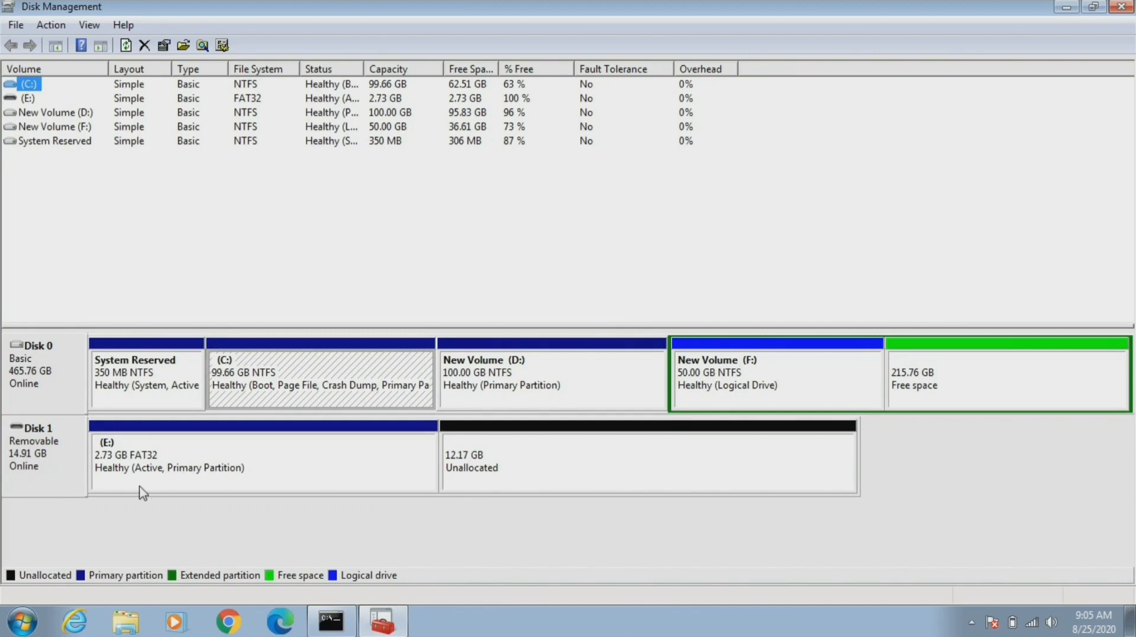
{"action": "mouse_move", "coordinate": [100, 464]}
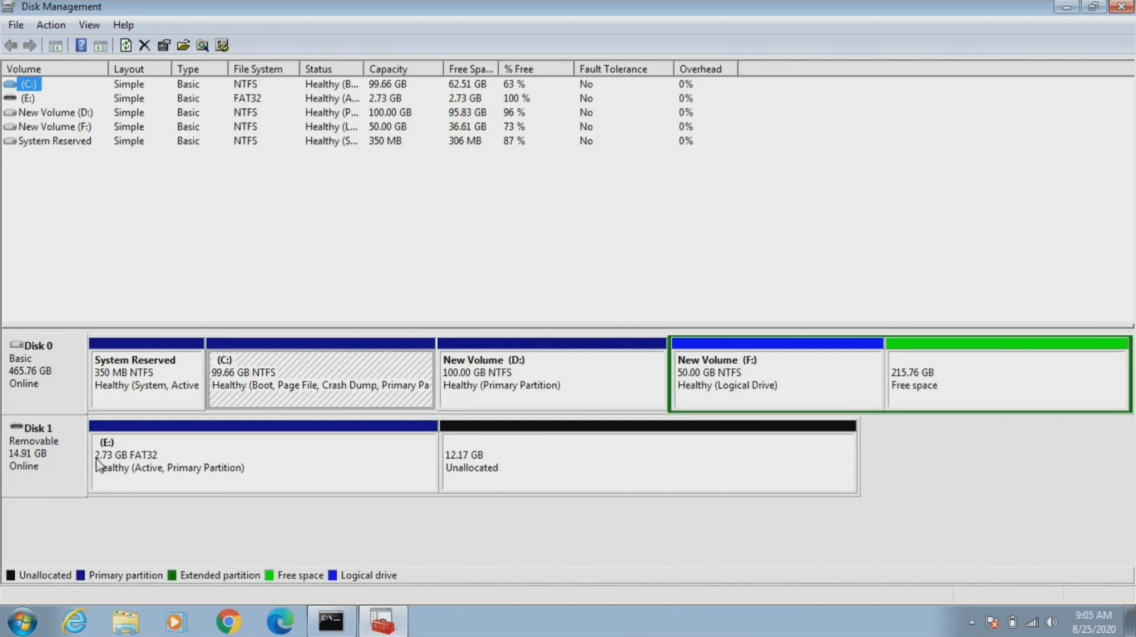
{"action": "mouse_move", "coordinate": [469, 455]}
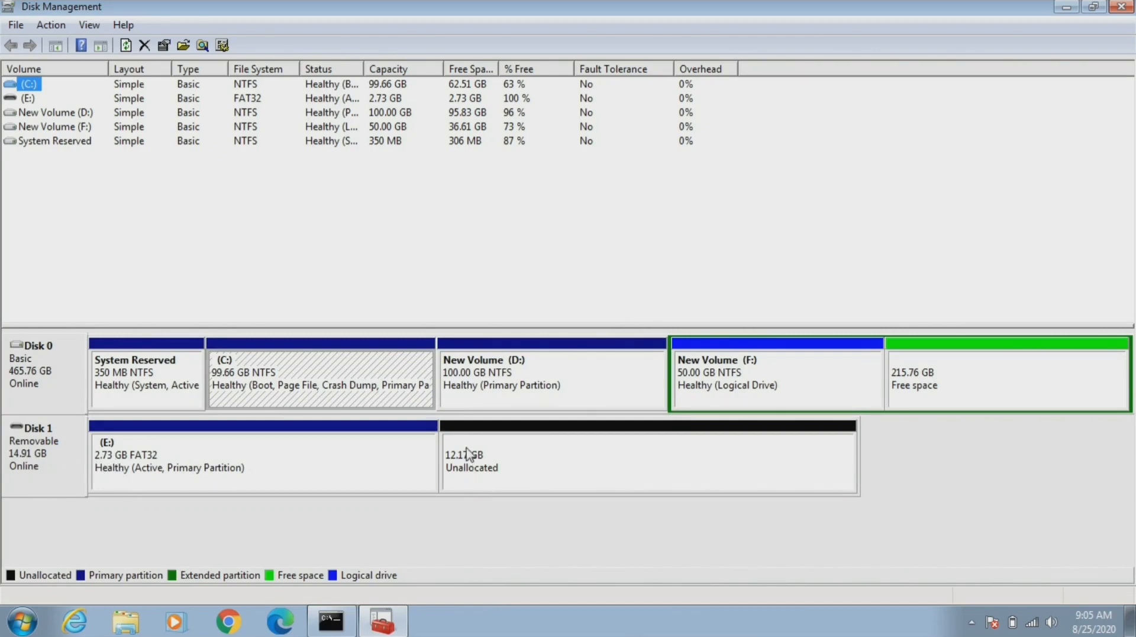
{"action": "mouse_move", "coordinate": [567, 449]}
{"action": "type", "text": "lis"}
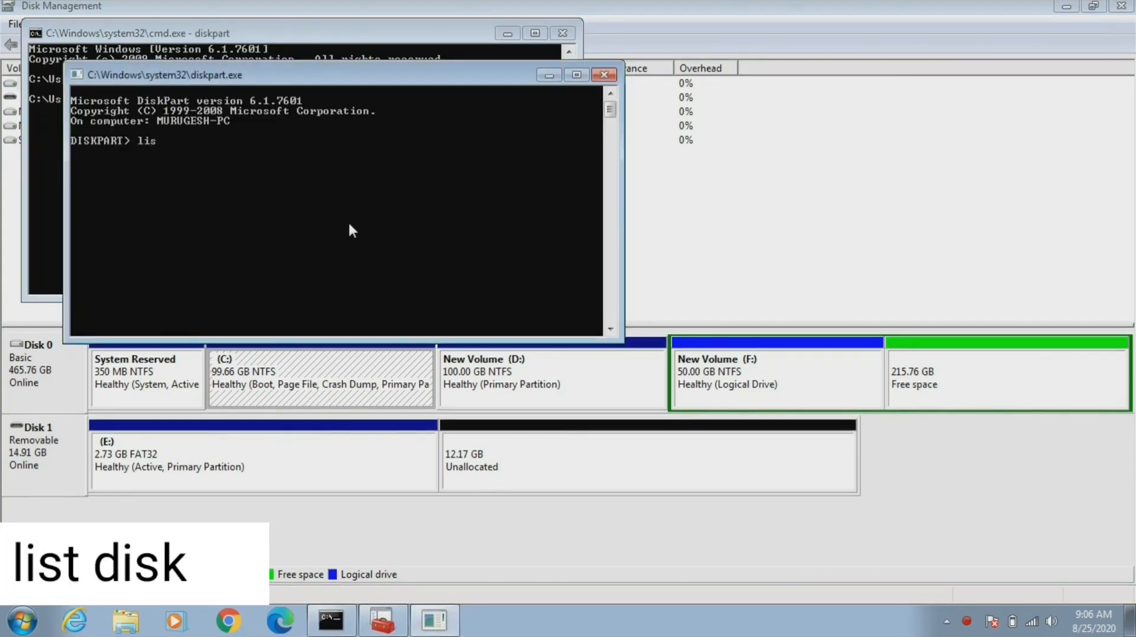
List all disks in DiskPart
{"action": "type", "text": "t disk"}
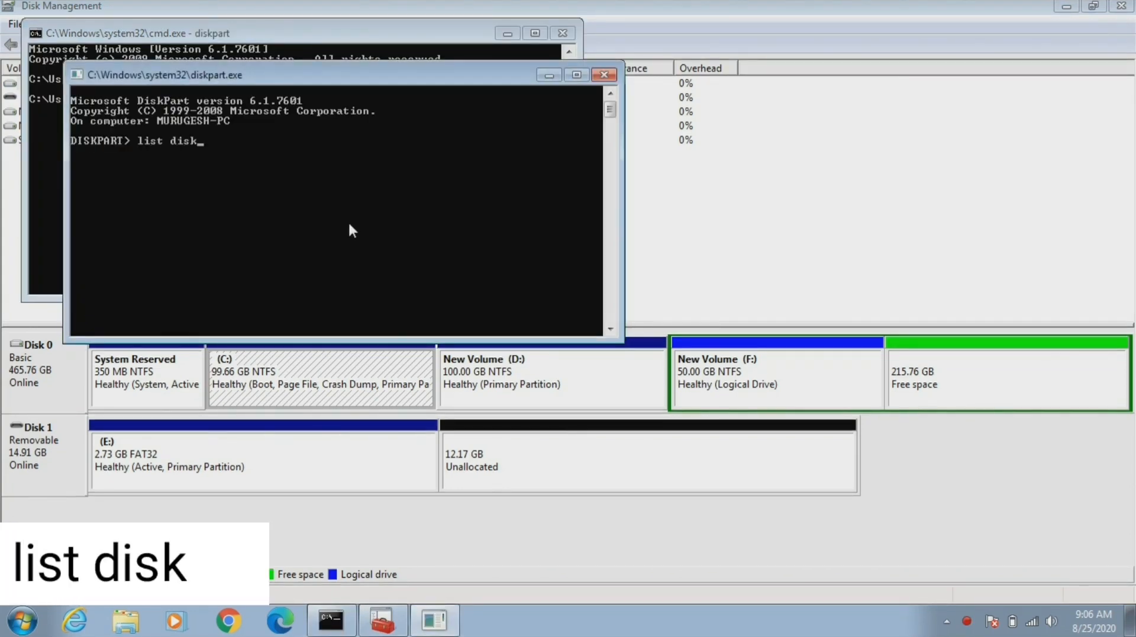
{"action": "key", "text": "Return"}
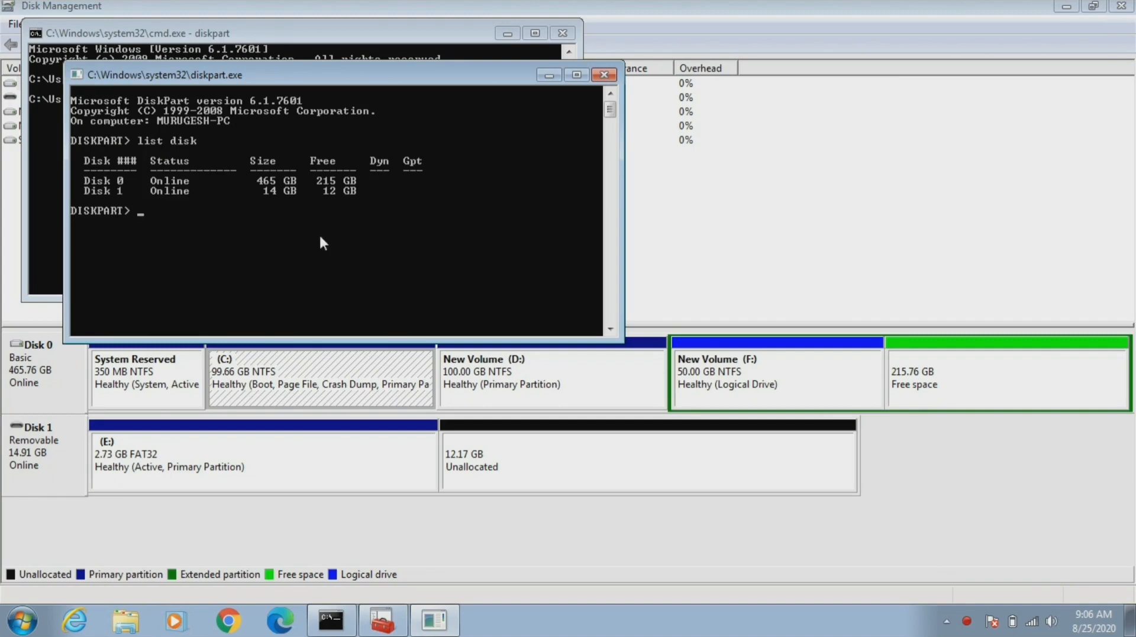
{"action": "mouse_move", "coordinate": [97, 201]}
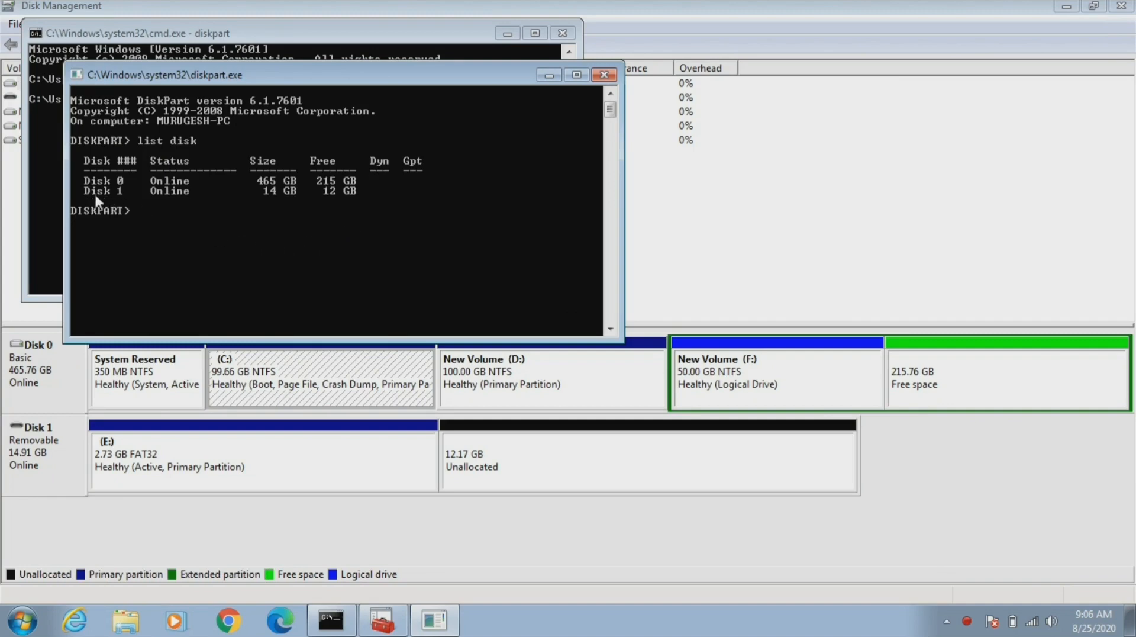
{"action": "mouse_move", "coordinate": [65, 307]}
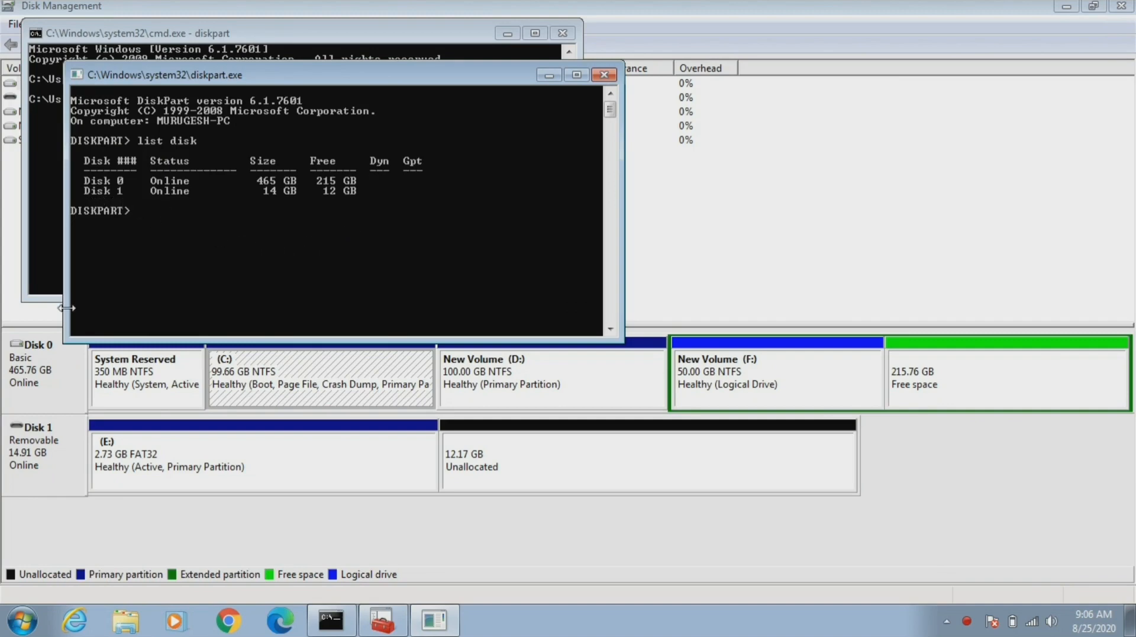
{"action": "mouse_move", "coordinate": [58, 440]}
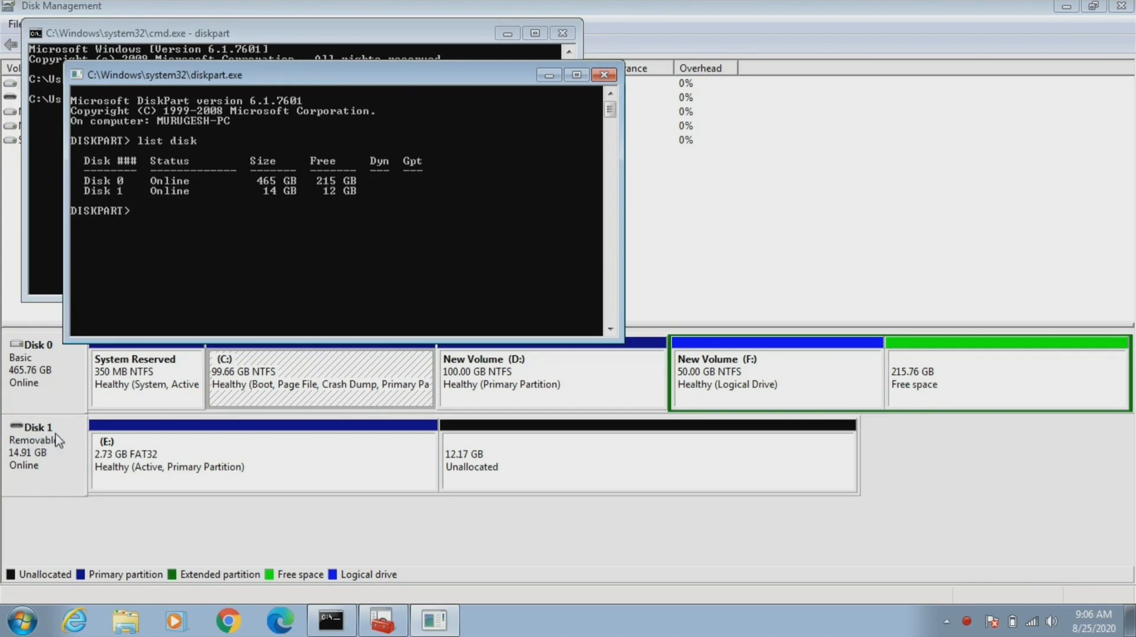
Select disk 1 and clean it, leaving 14.91 GB unallocated
{"action": "type", "text": "select disk 1"}
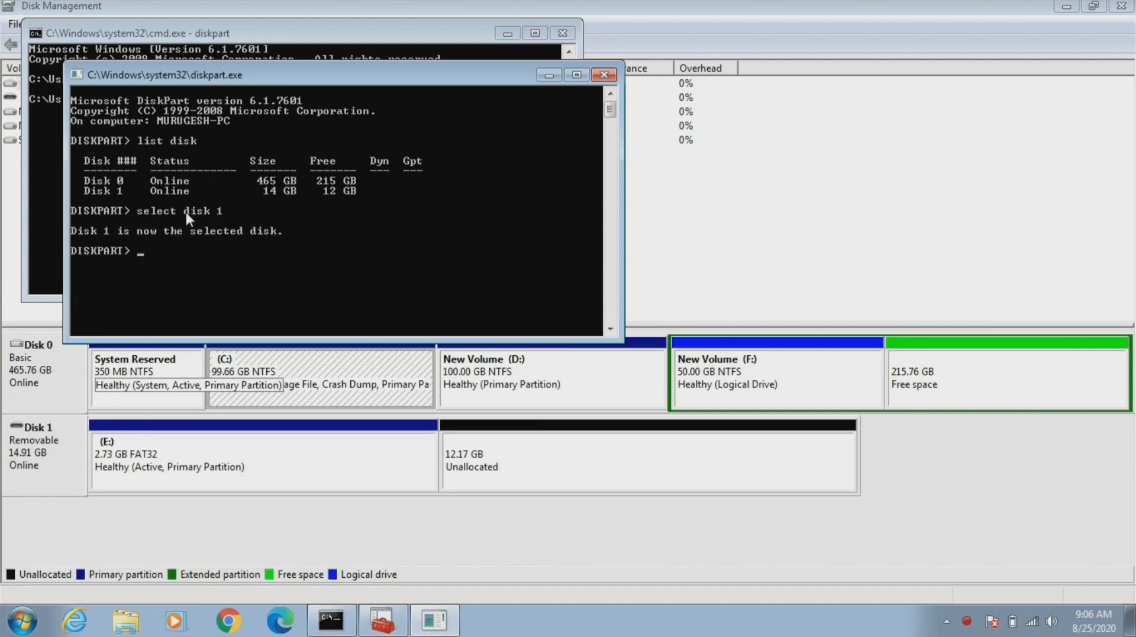
{"action": "type", "text": "c"}
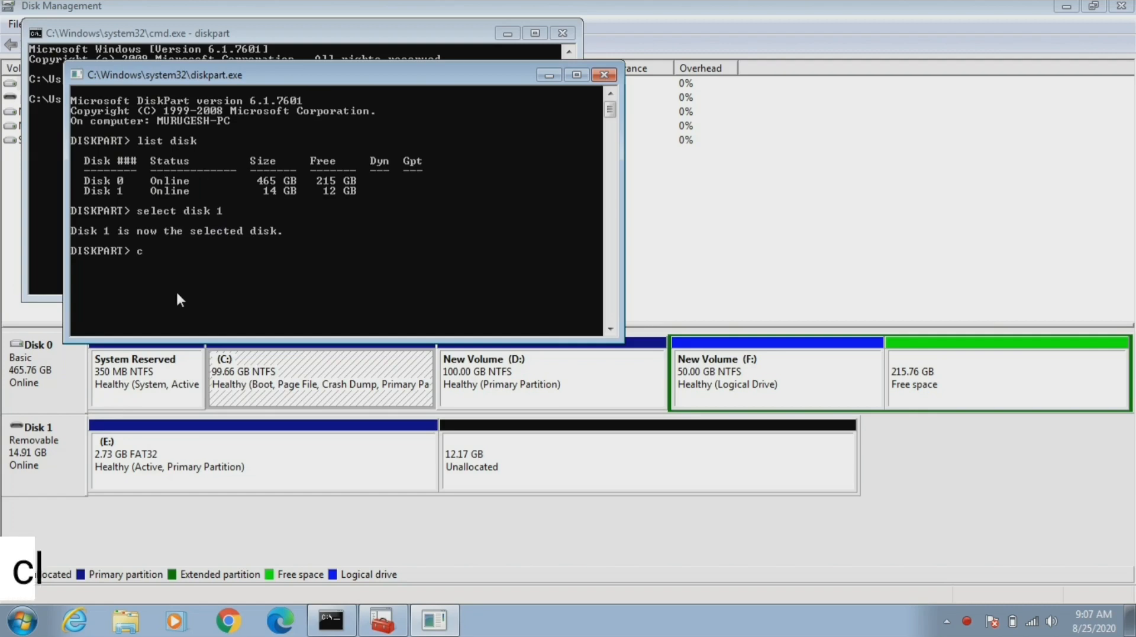
{"action": "type", "text": "lean"}
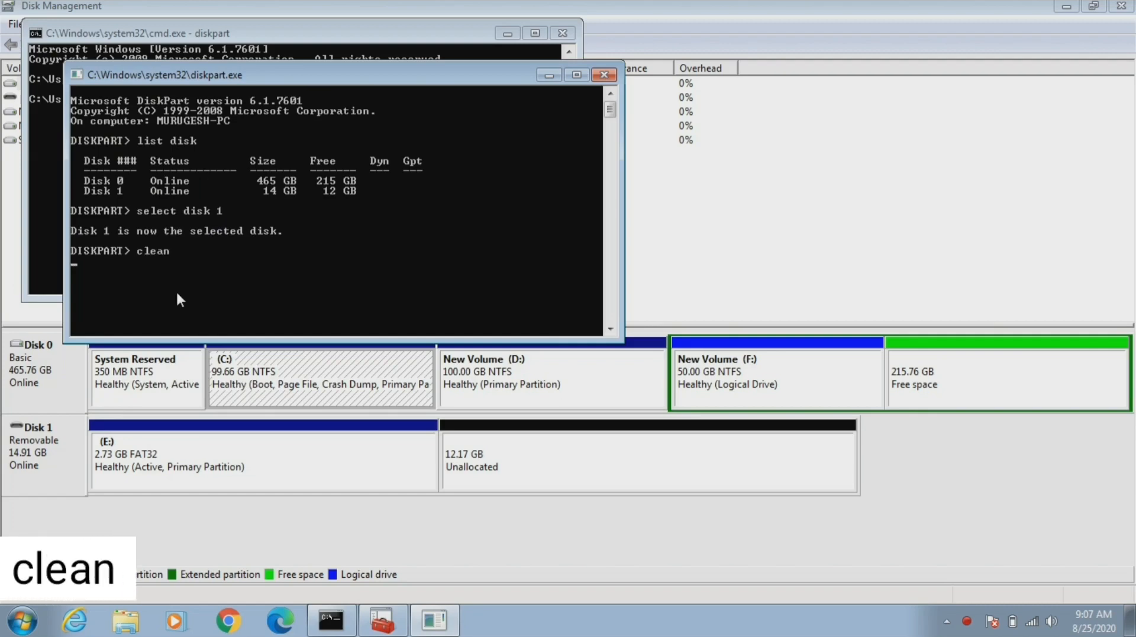
{"action": "key", "text": "Return"}
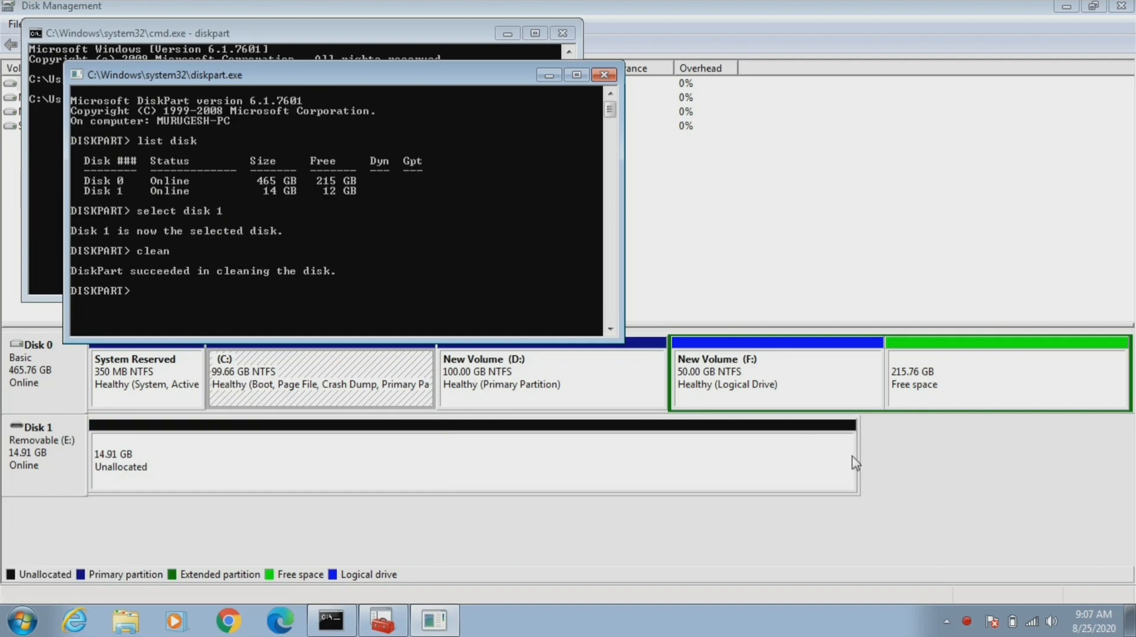
{"action": "mouse_move", "coordinate": [176, 479]}
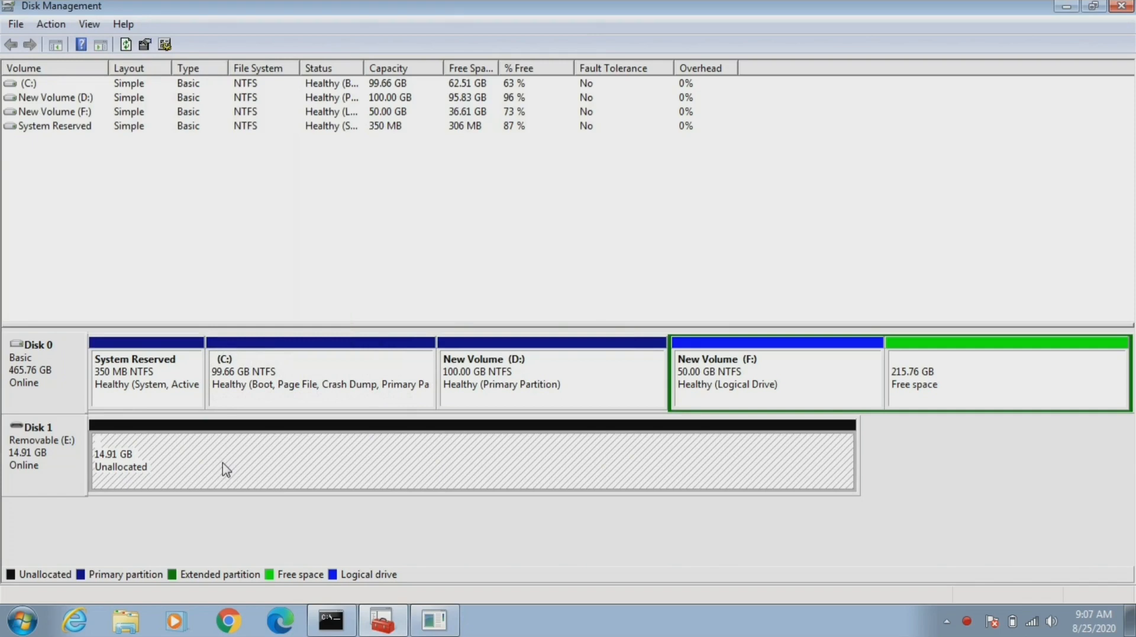
Create a new simple volume filling Disk 1's 15262 MB unallocated space
{"action": "right_click", "coordinate": [227, 469]}
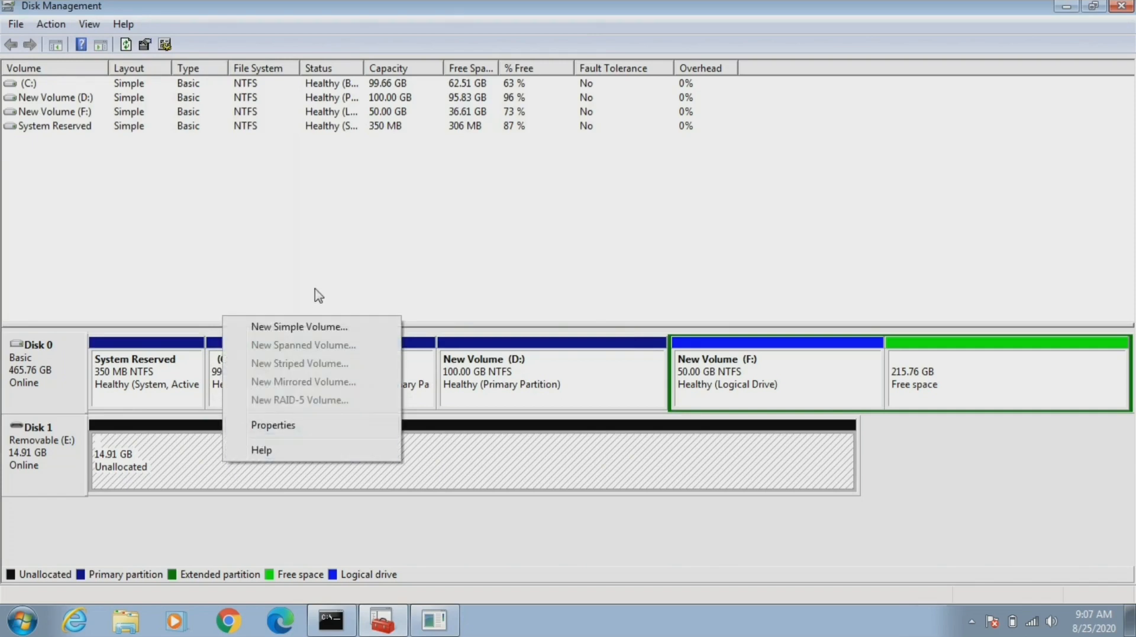
{"action": "left_click", "coordinate": [297, 326]}
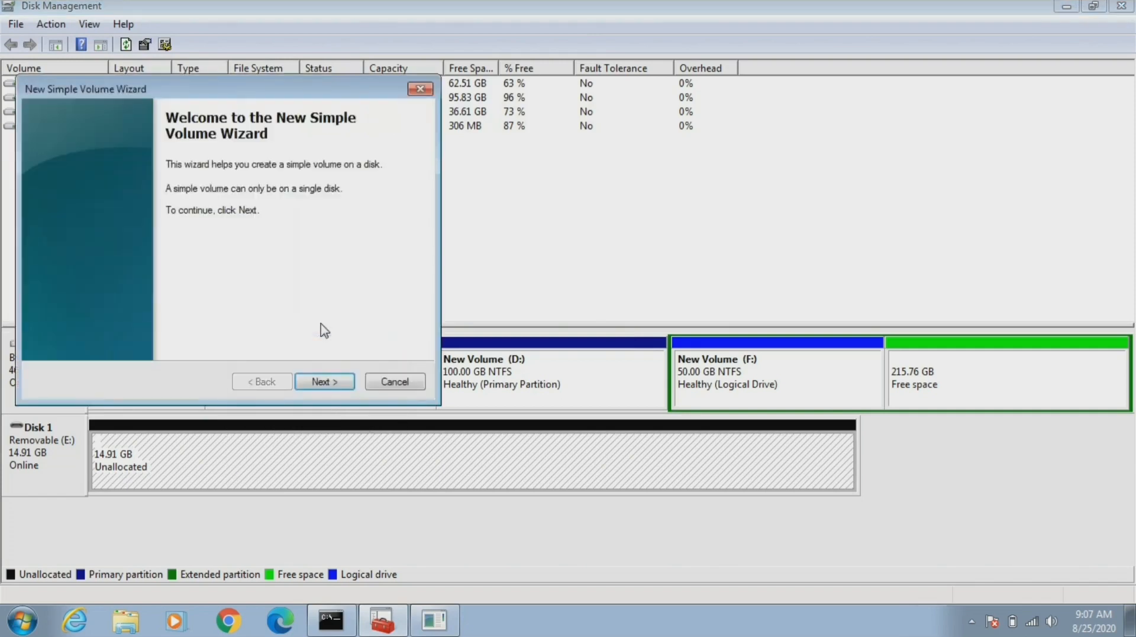
{"action": "left_click", "coordinate": [324, 381]}
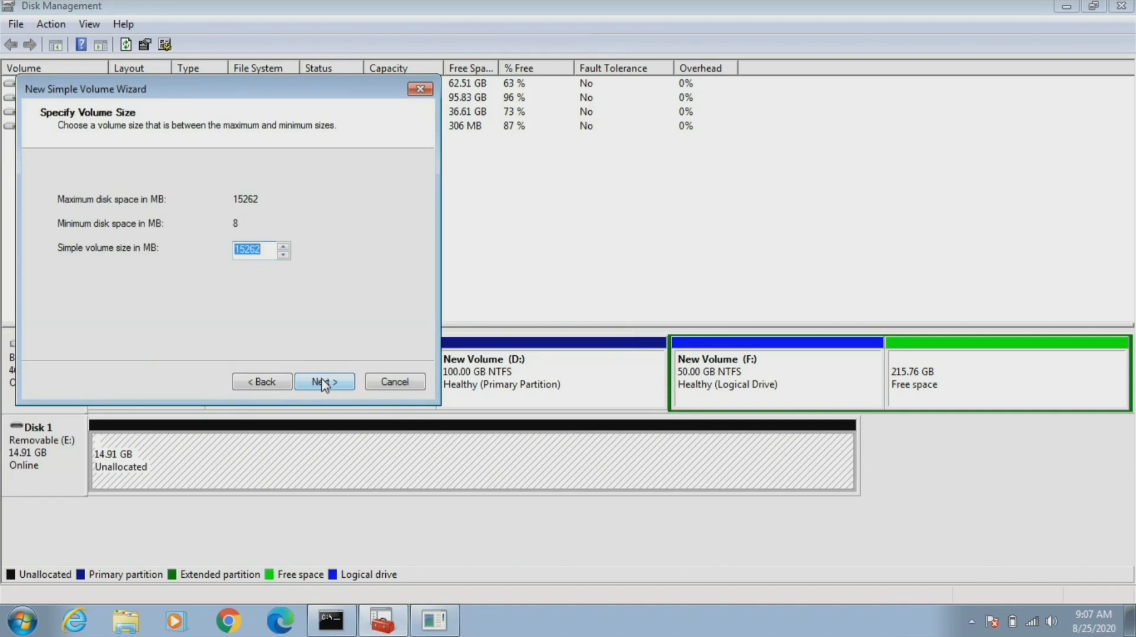
{"action": "left_click", "coordinate": [325, 382]}
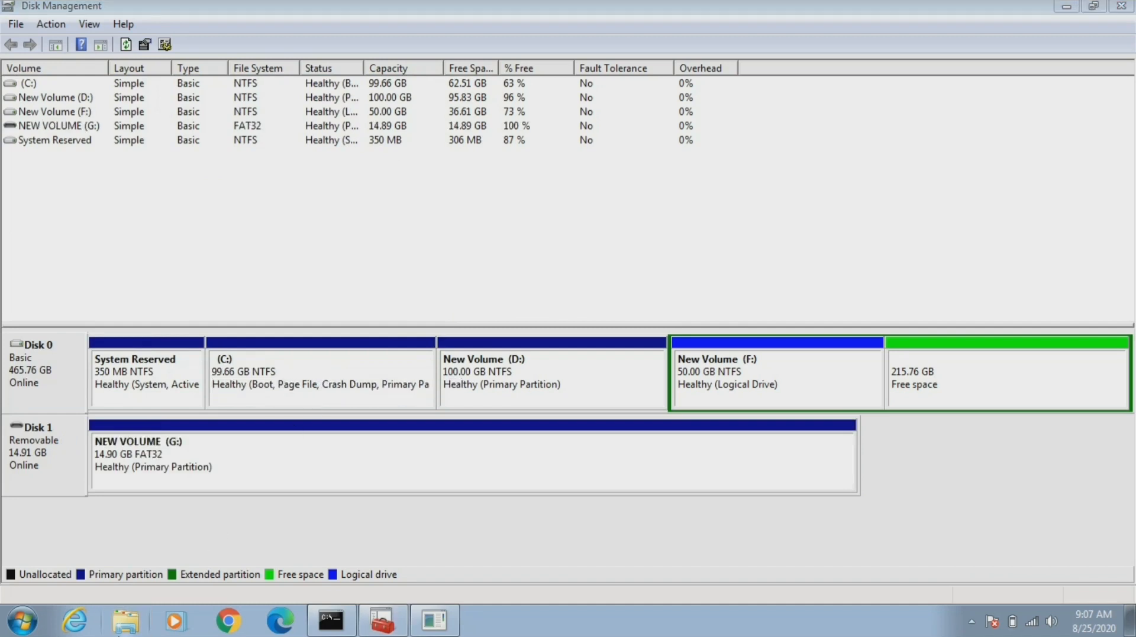
{"action": "left_click", "coordinate": [125, 620]}
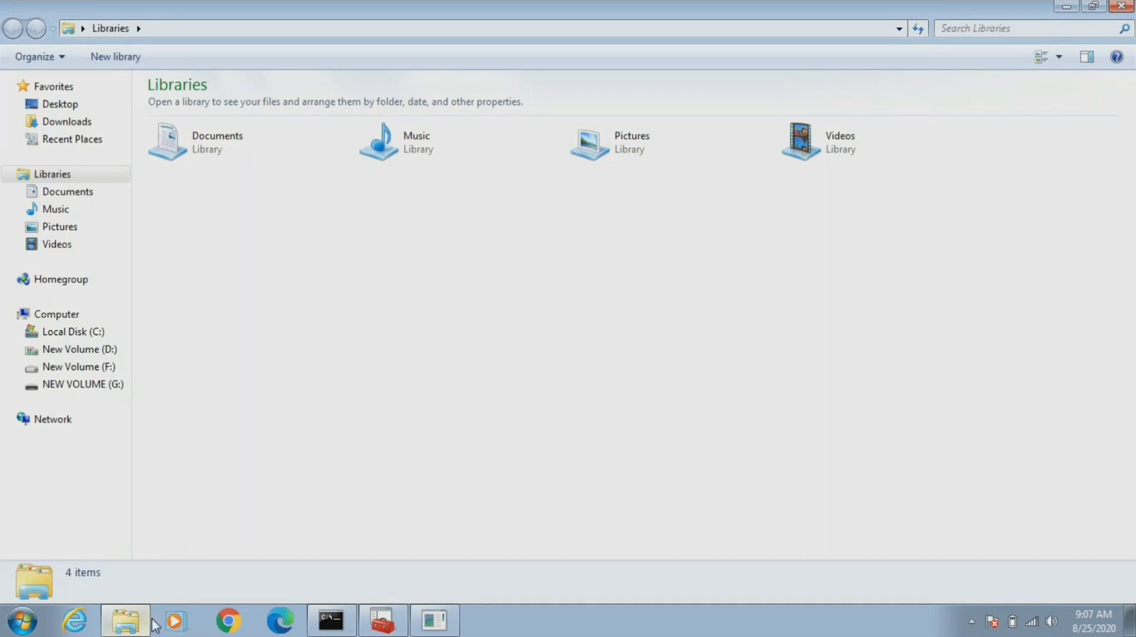
Check the Computer view, showing removable disk (G:) at 2.72 GB, then close Explorer
{"action": "left_click", "coordinate": [56, 313]}
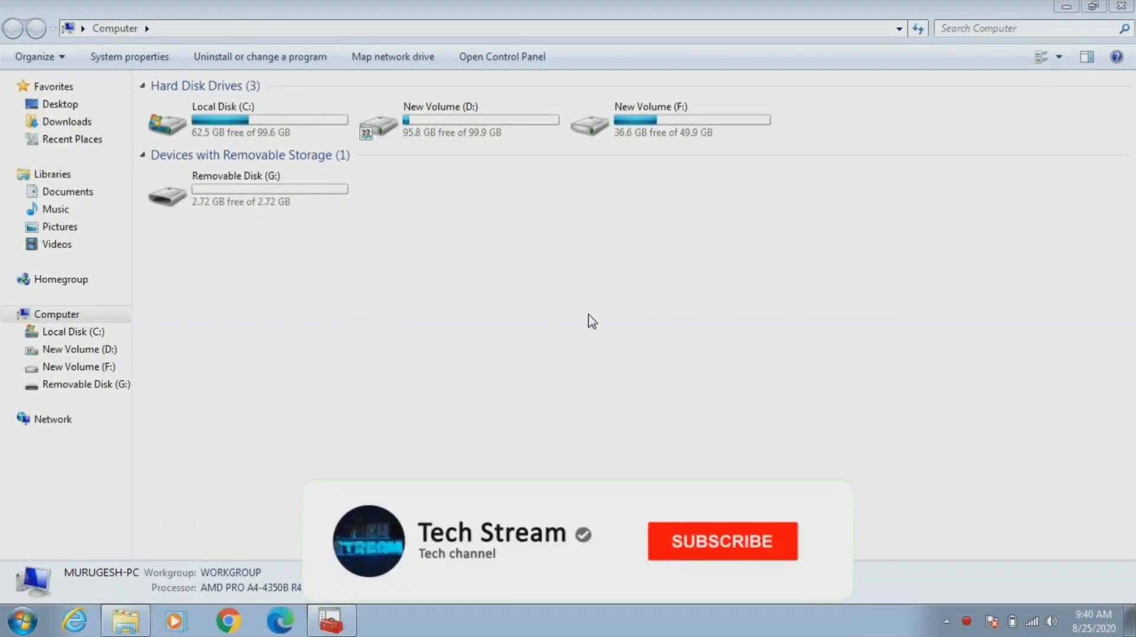
{"action": "left_click", "coordinate": [721, 540]}
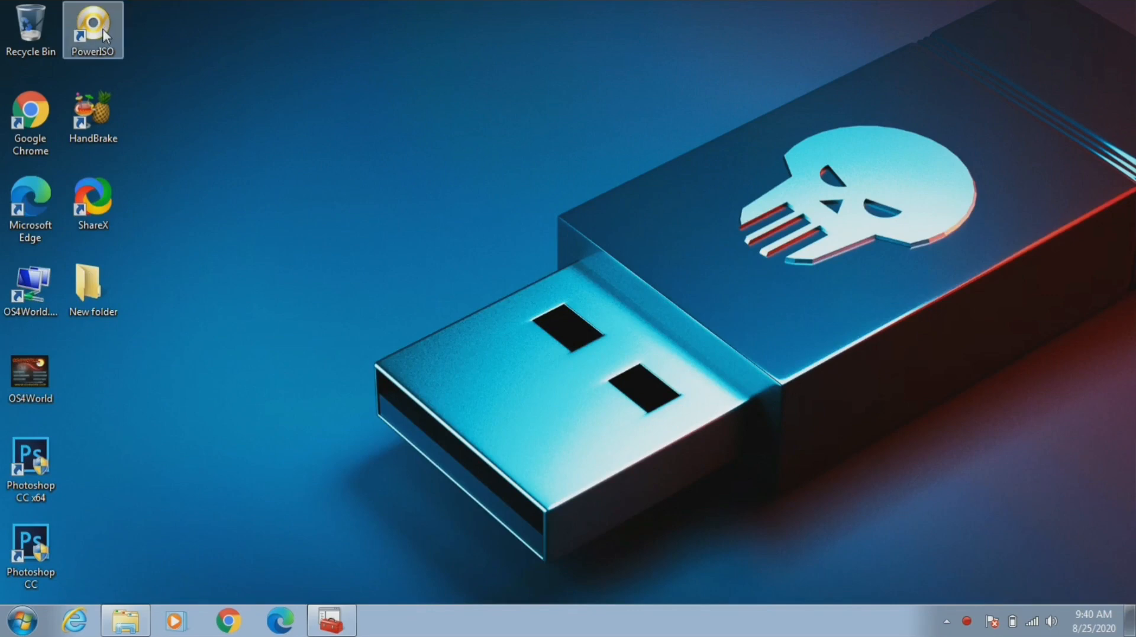
Launch PowerISO's Clean USB drive tool
{"action": "right_click", "coordinate": [93, 30]}
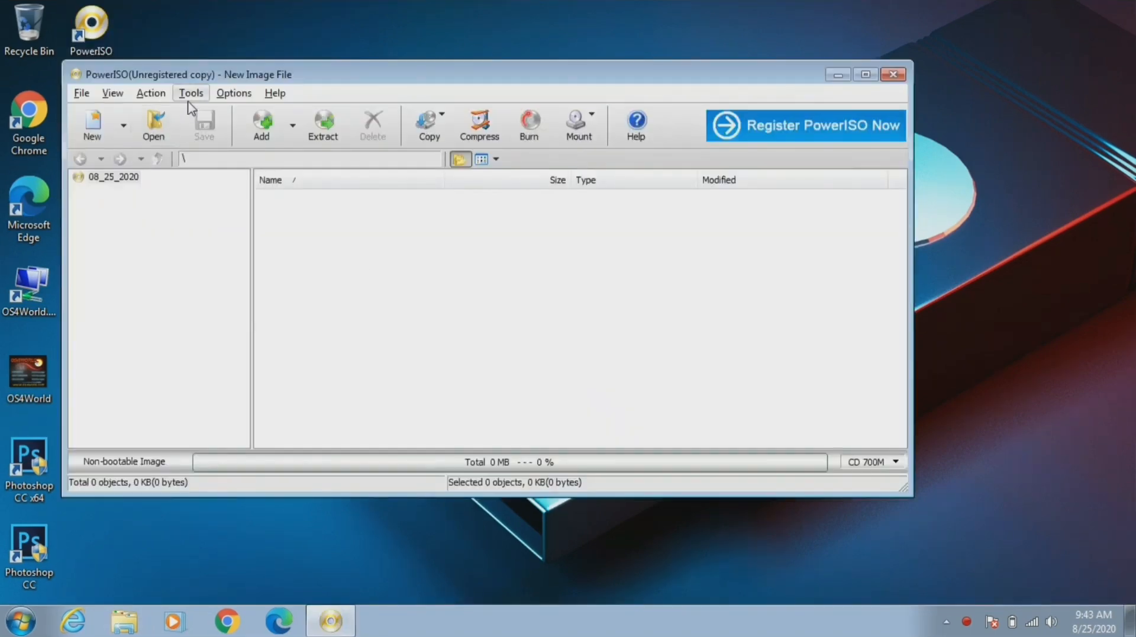
{"action": "left_click", "coordinate": [190, 93]}
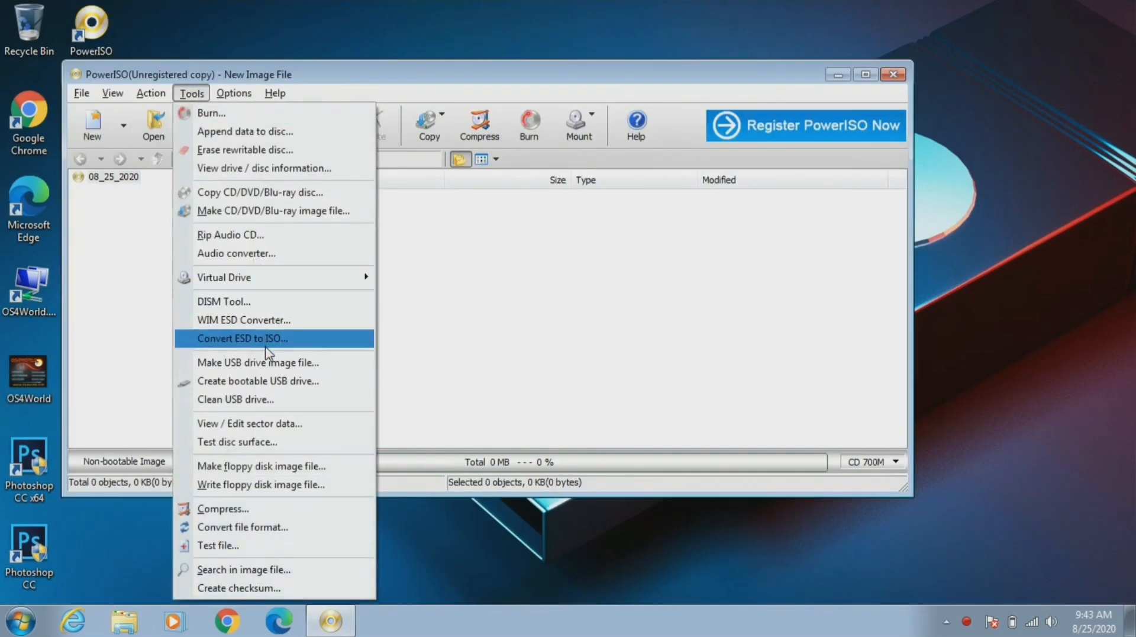
{"action": "left_click", "coordinate": [235, 399]}
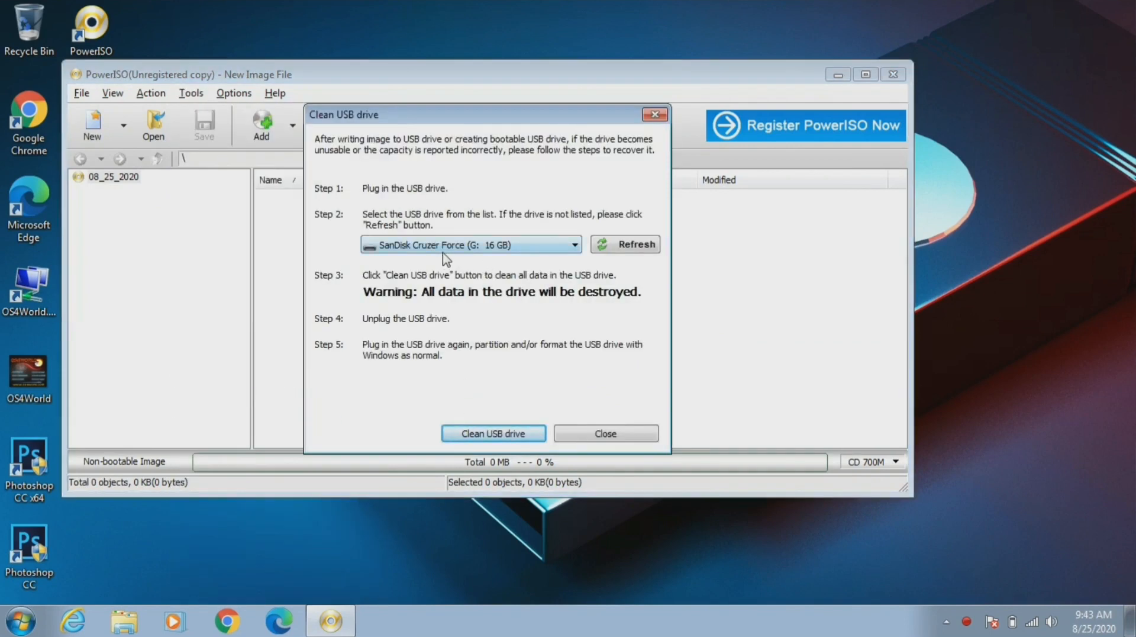
{"action": "mouse_move", "coordinate": [520, 254]}
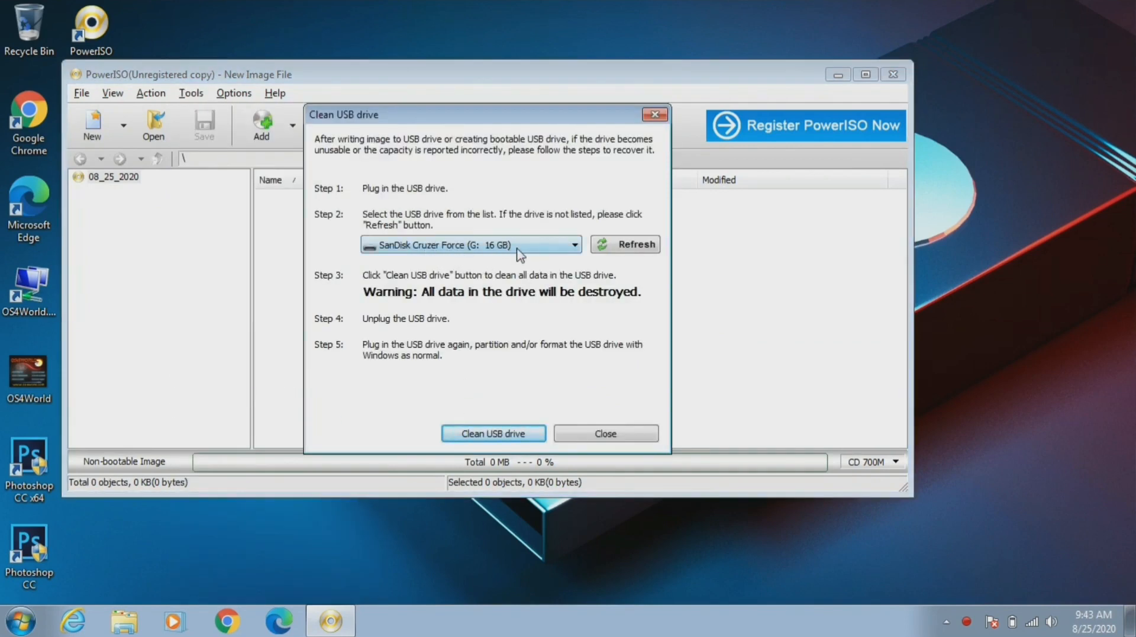
Clean the SanDisk Cruzer Force (G:) drive, confirming data destruction, then close the tool
{"action": "left_click", "coordinate": [493, 433]}
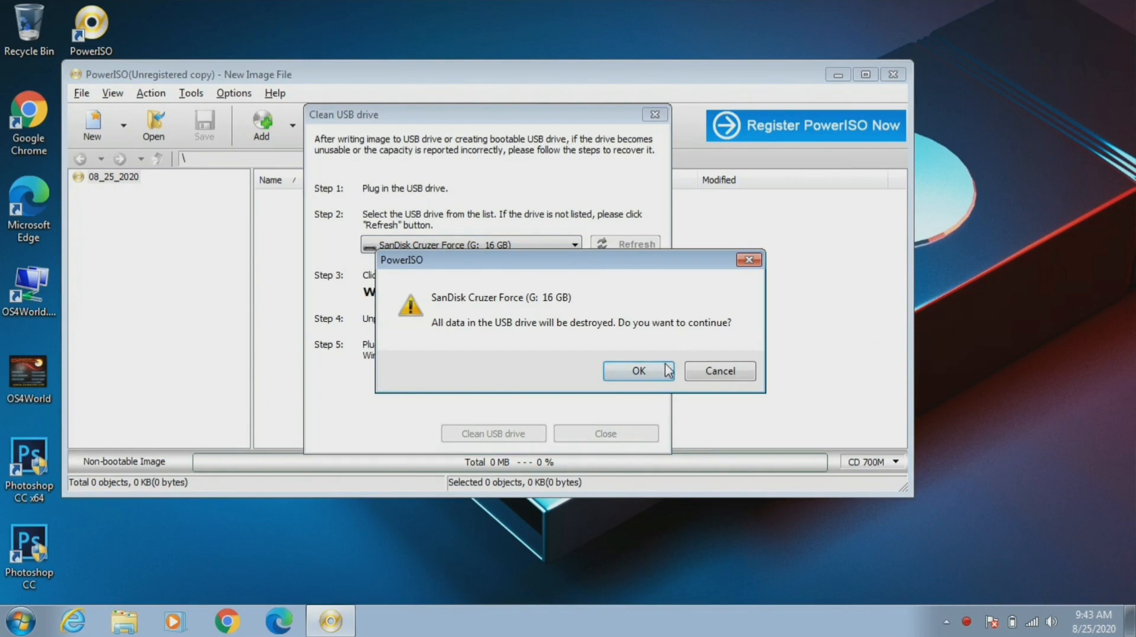
{"action": "left_click", "coordinate": [637, 370]}
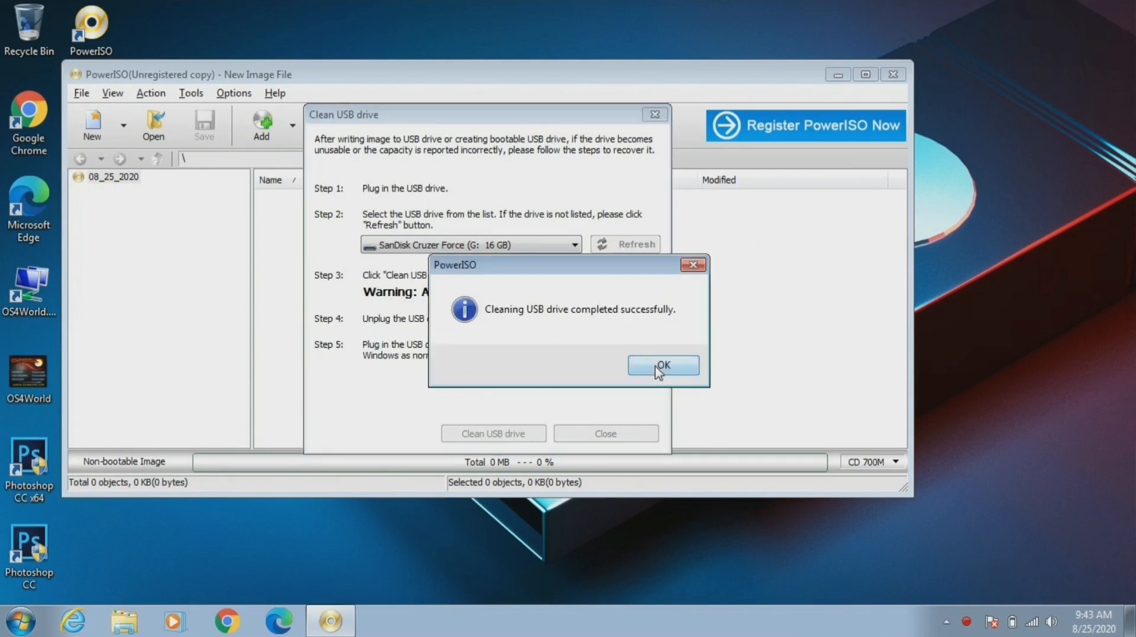
{"action": "left_click", "coordinate": [662, 365]}
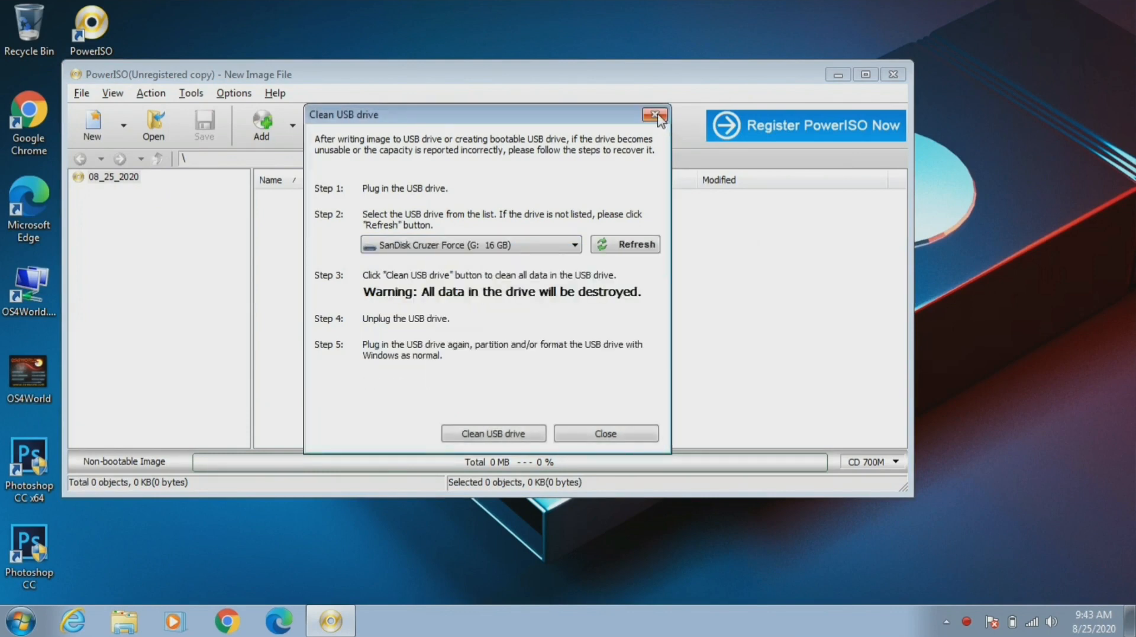
{"action": "left_click", "coordinate": [20, 620]}
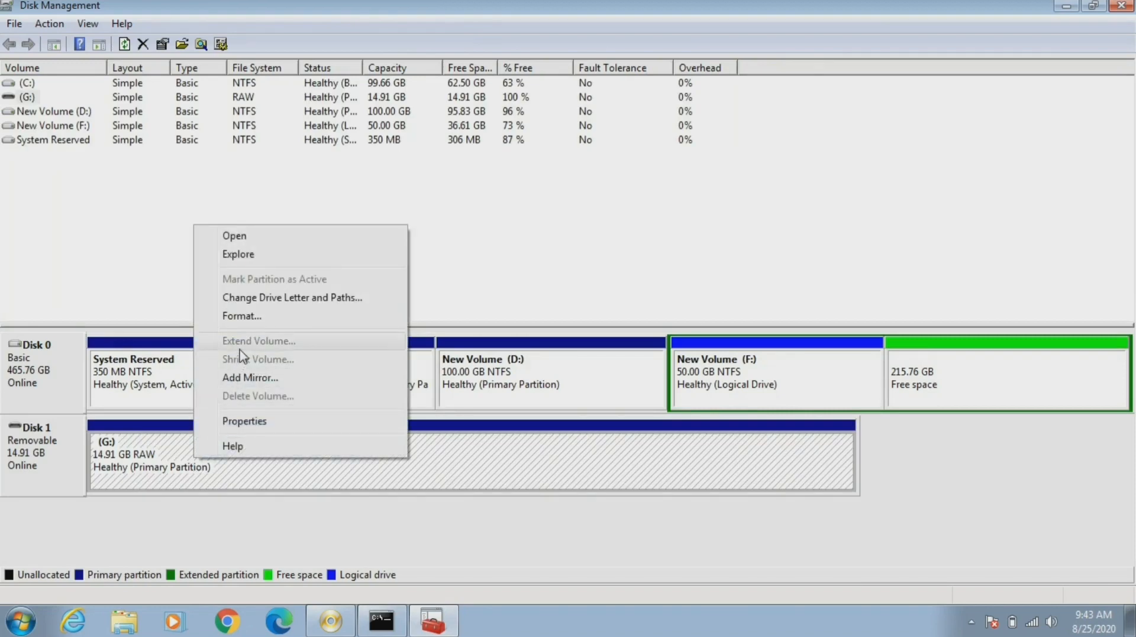
Format the 14.91 GB RAW (G:) partition, accepting the data-erase warning
{"action": "left_click", "coordinate": [242, 315]}
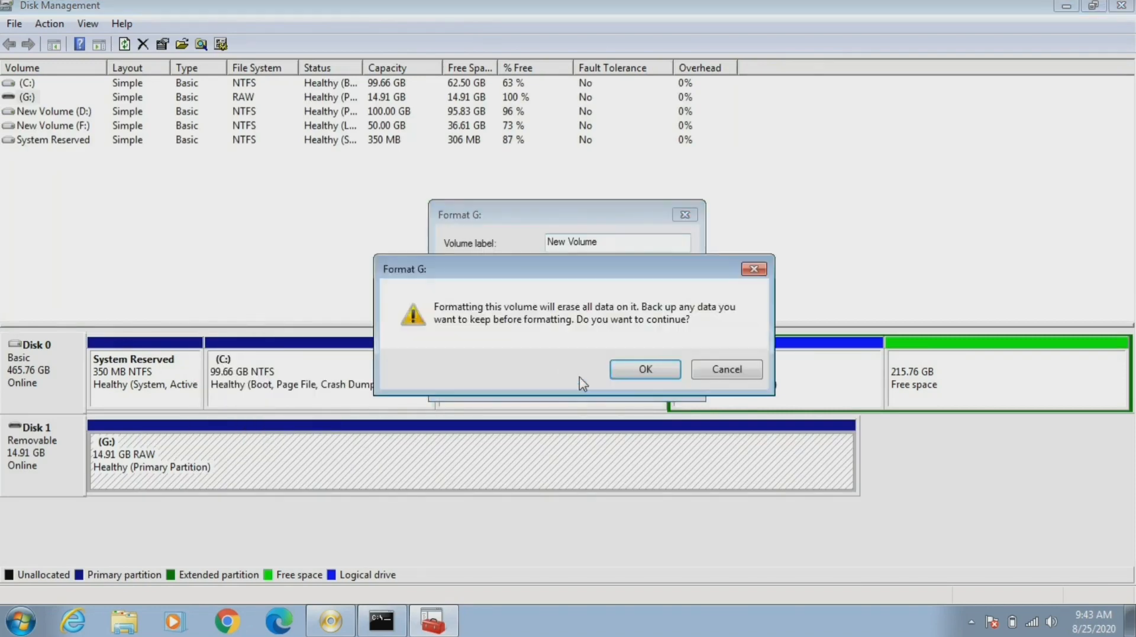
{"action": "left_click", "coordinate": [645, 369]}
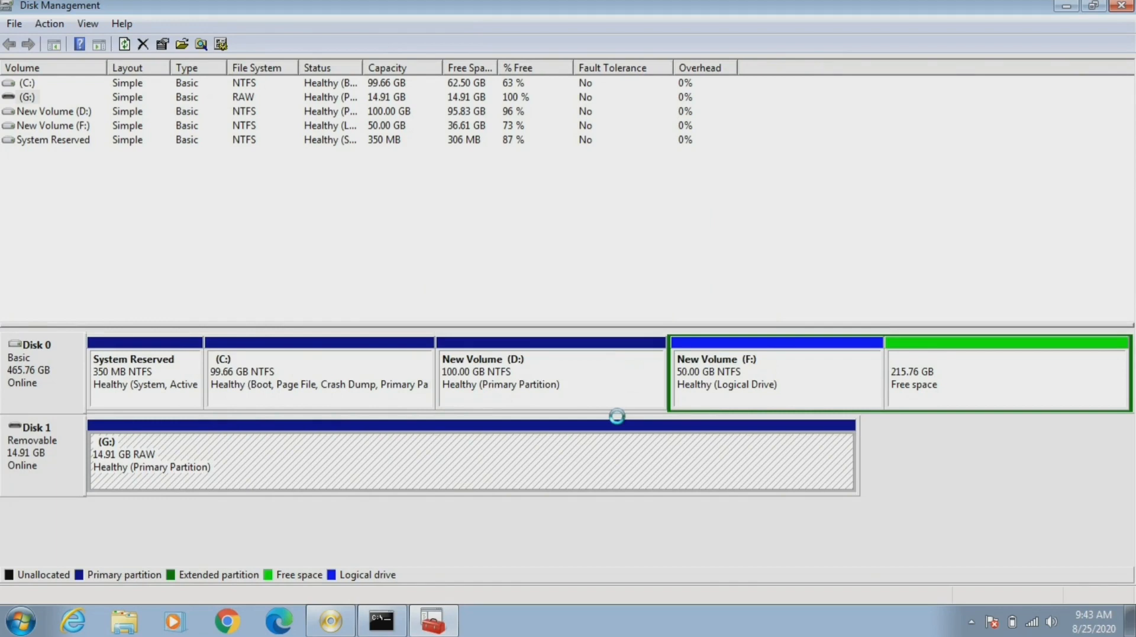
{"action": "left_click", "coordinate": [123, 620]}
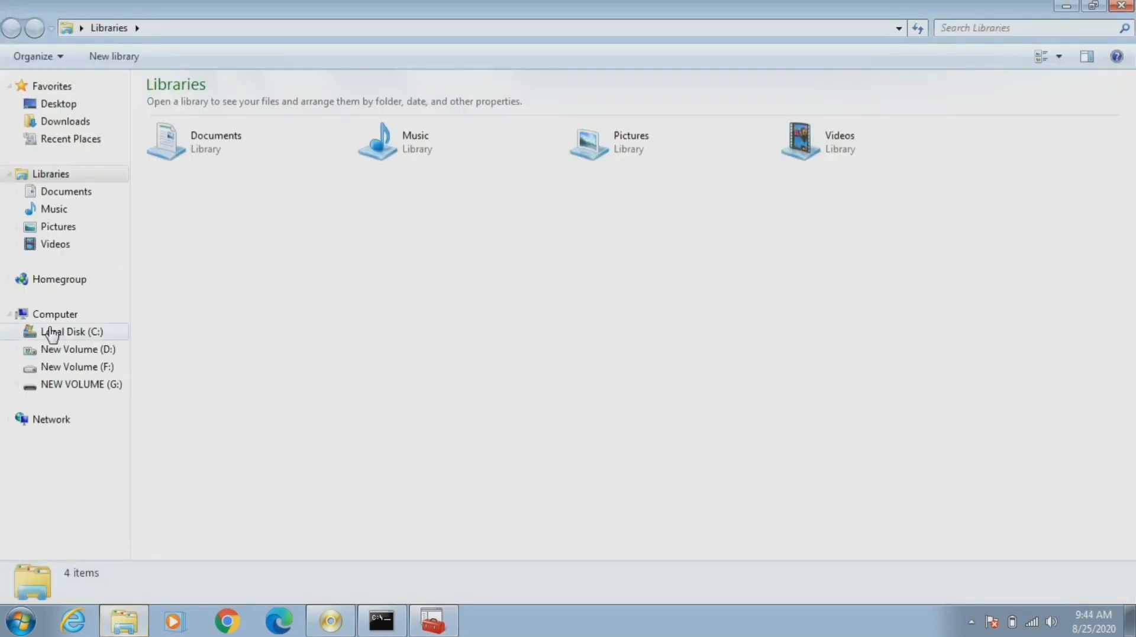
Show Computer view with NEW VOLUME (G:) at 14.8 GB free of 14.8 GB
{"action": "left_click", "coordinate": [54, 314]}
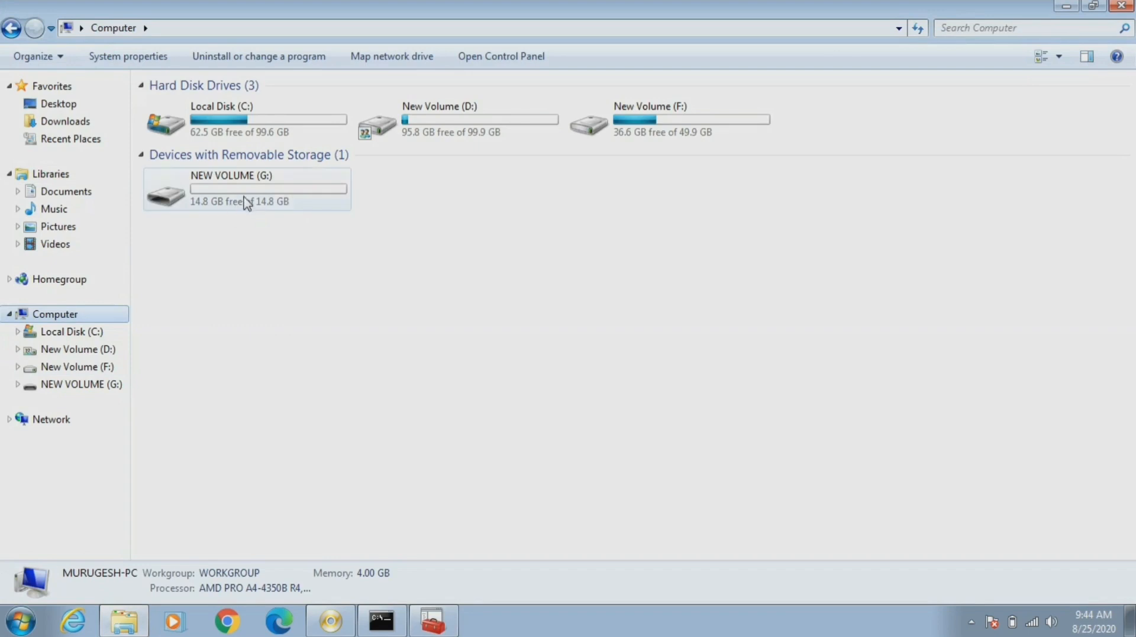
{"action": "mouse_move", "coordinate": [268, 214]}
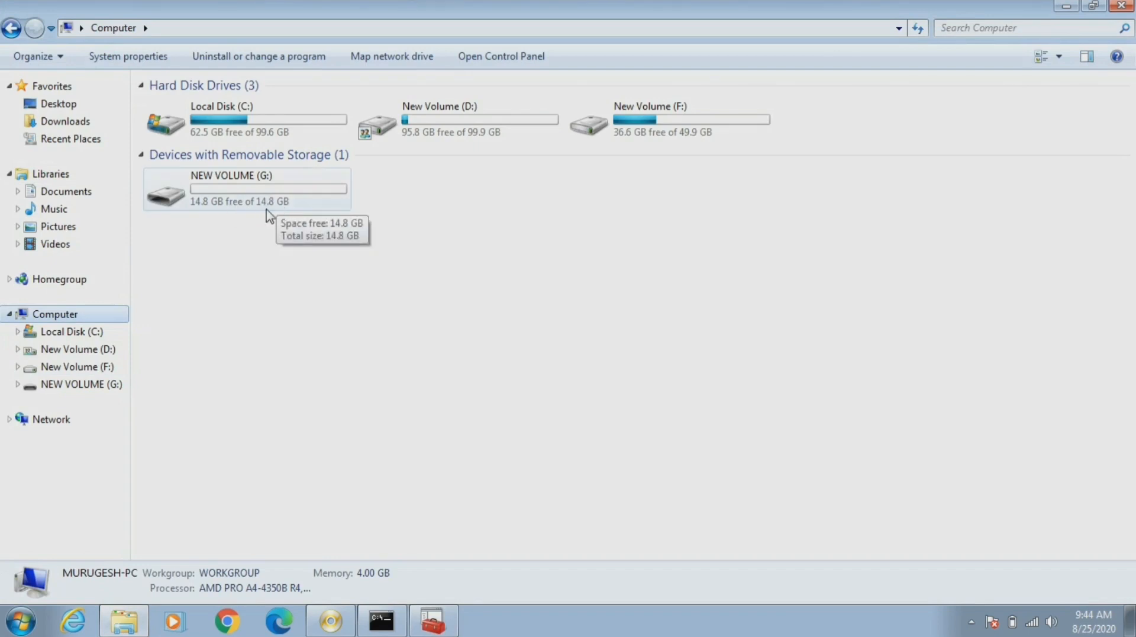
{"action": "mouse_move", "coordinate": [263, 217]}
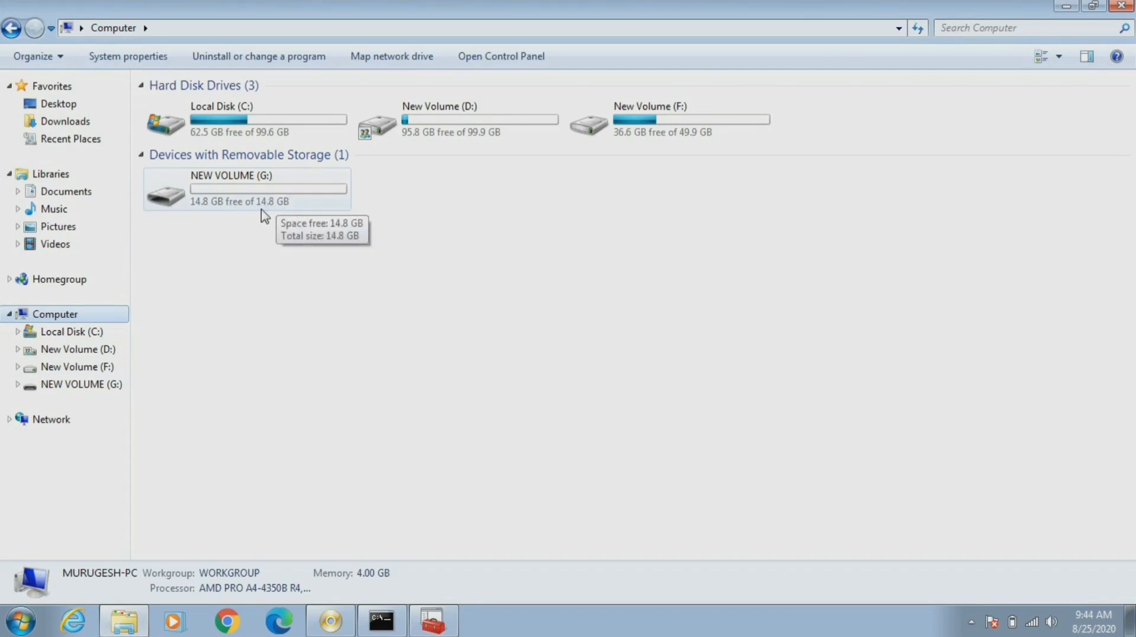